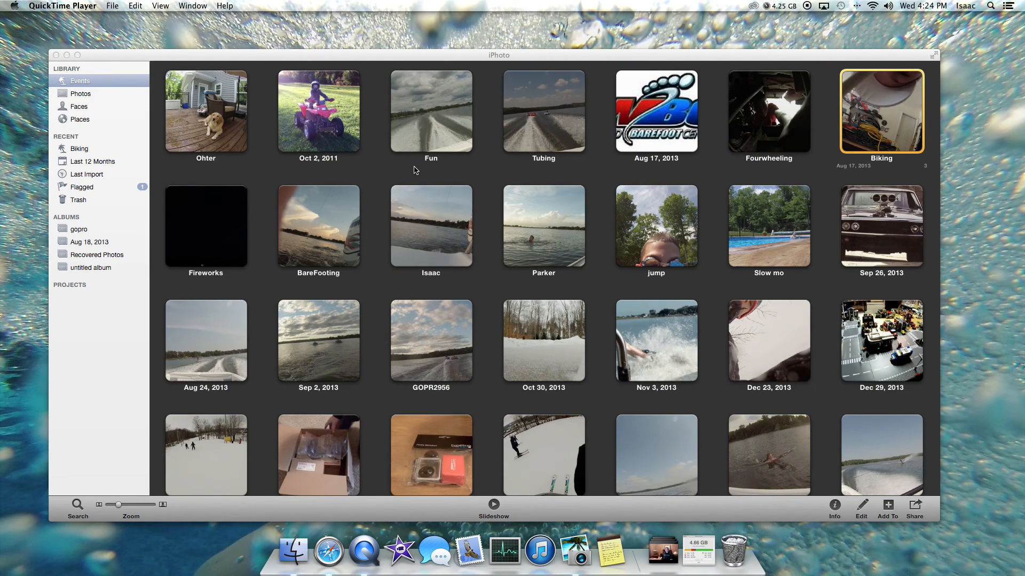
mouse_move(745, 146)
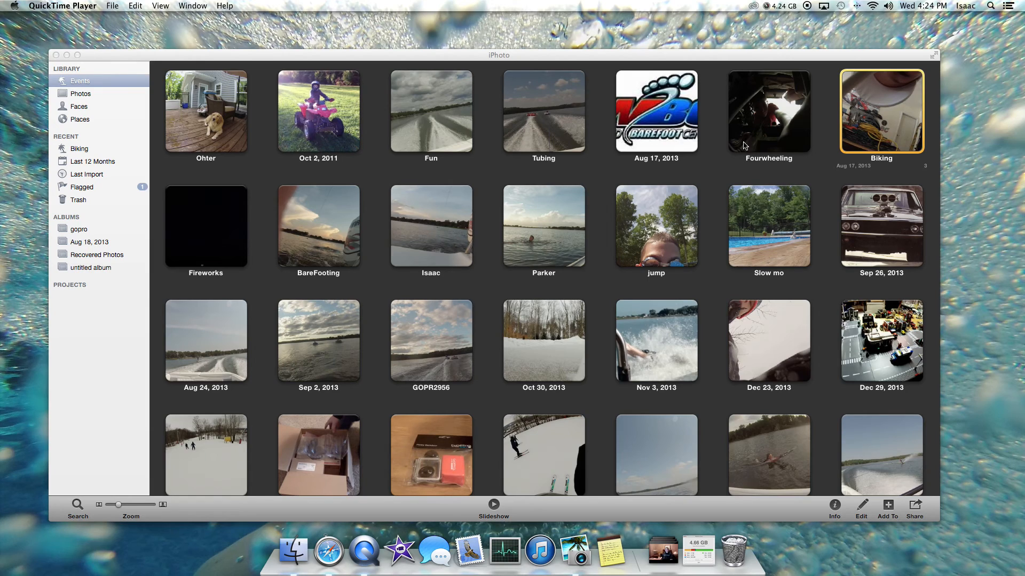
mouse_move(888, 122)
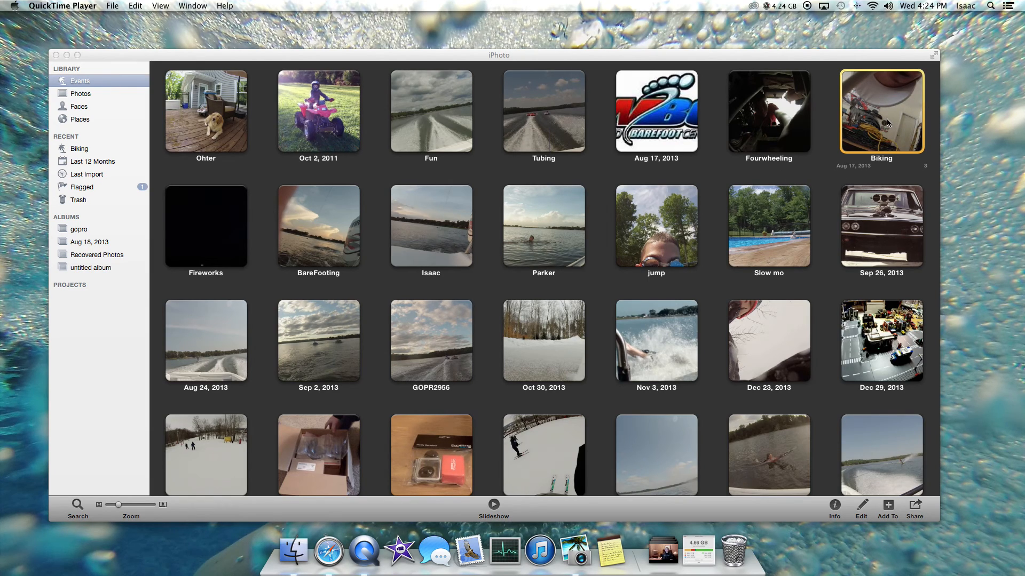
mouse_move(880, 113)
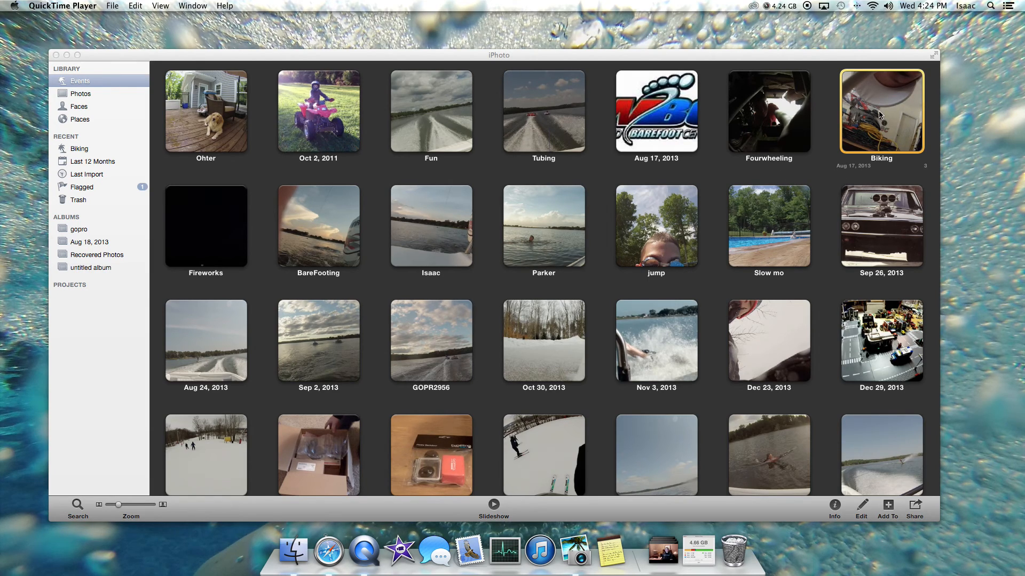
Open the Biking event and play its second clip, the one-minute driveway ride
double_click(882, 111)
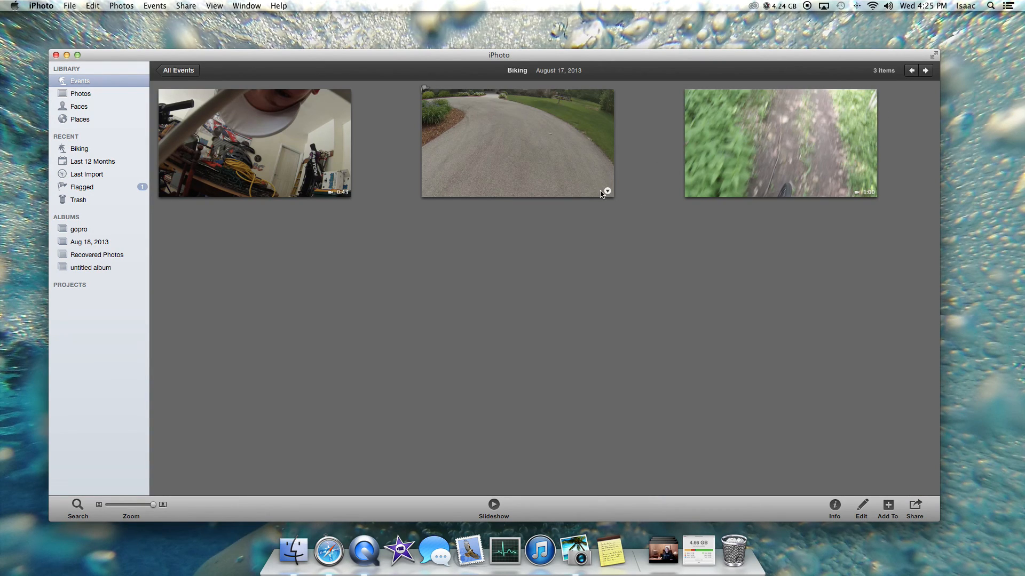
mouse_move(521, 167)
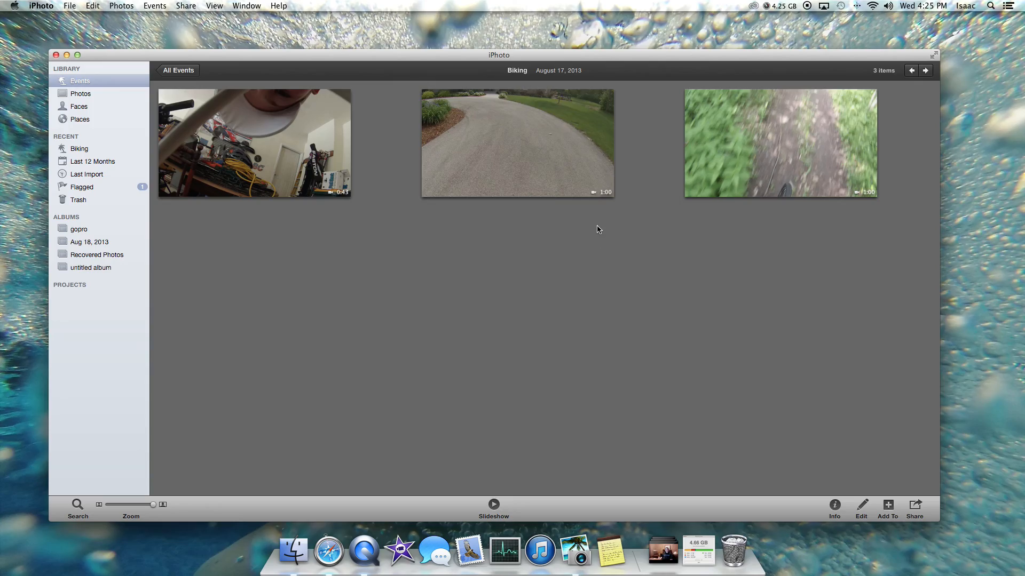
double_click(518, 143)
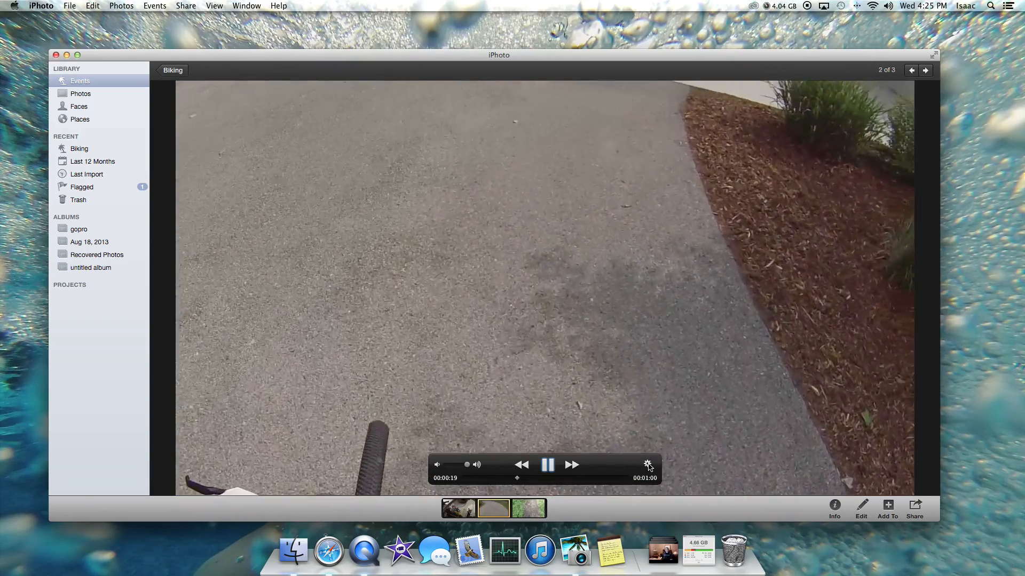
Trim the second Biking clip from the gear menu, moving its start later to keep the grassy stretch
click(648, 466)
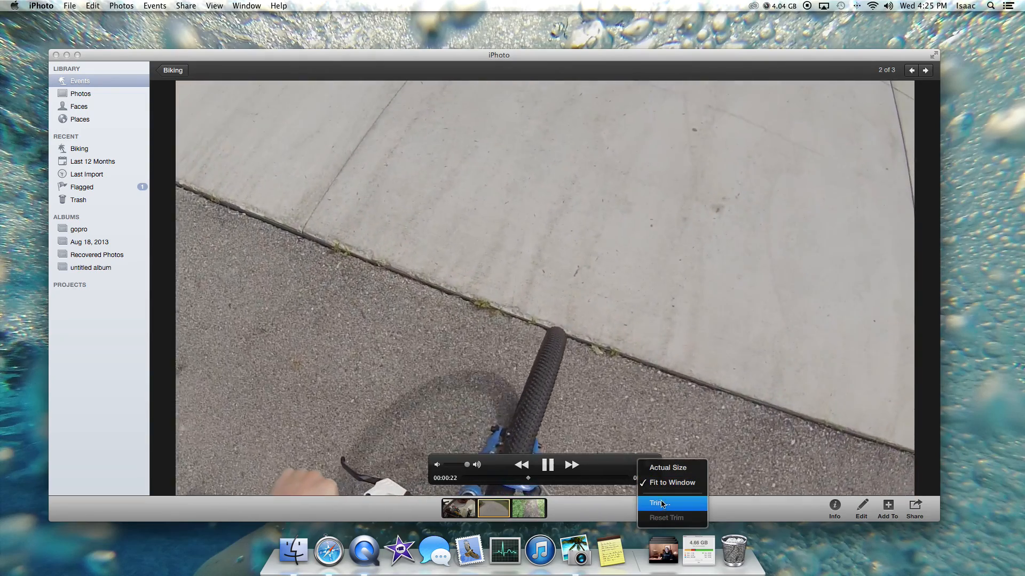
click(658, 504)
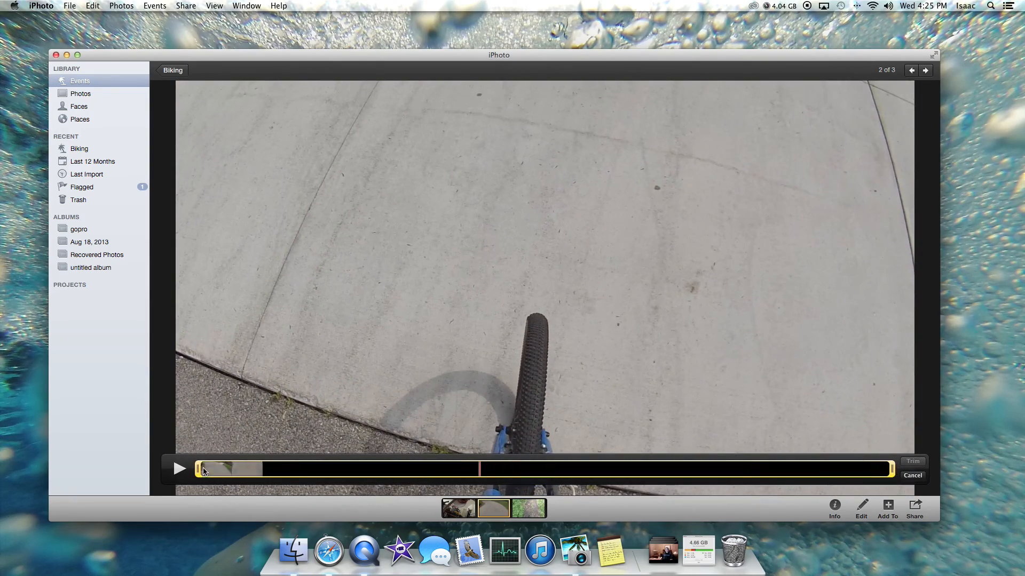
drag(203, 468, 204, 473)
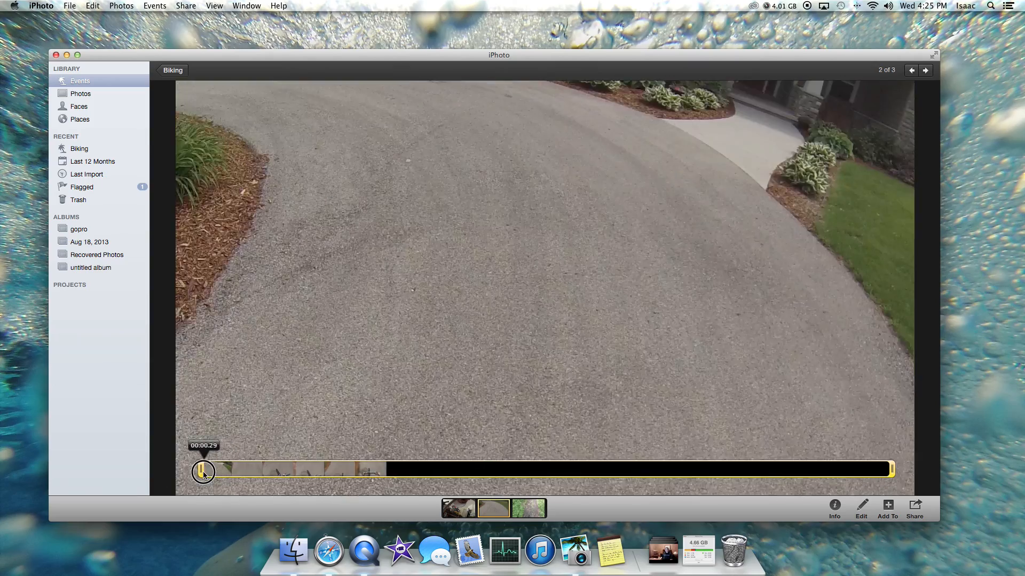
drag(203, 471, 243, 469)
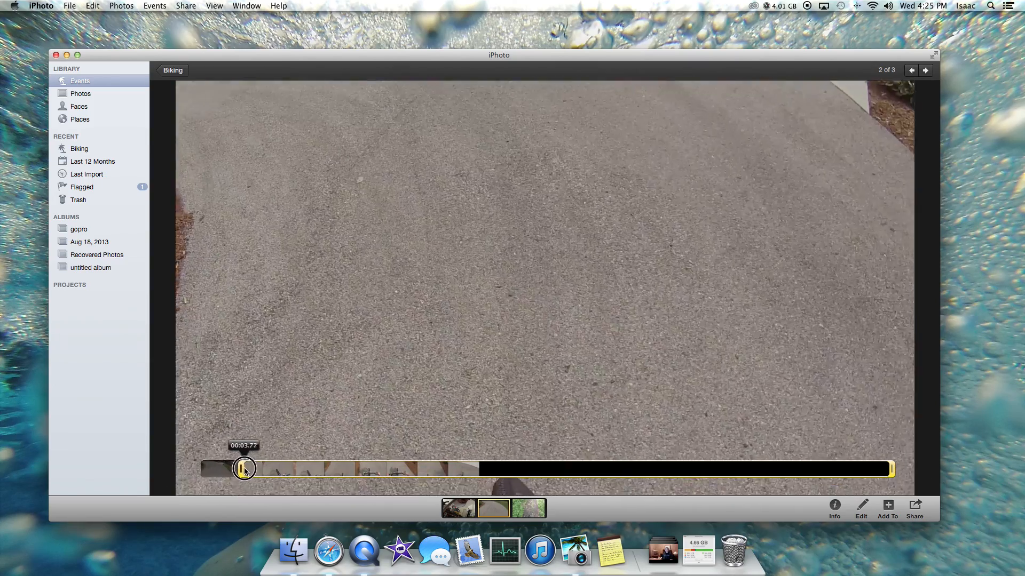
drag(243, 470, 441, 469)
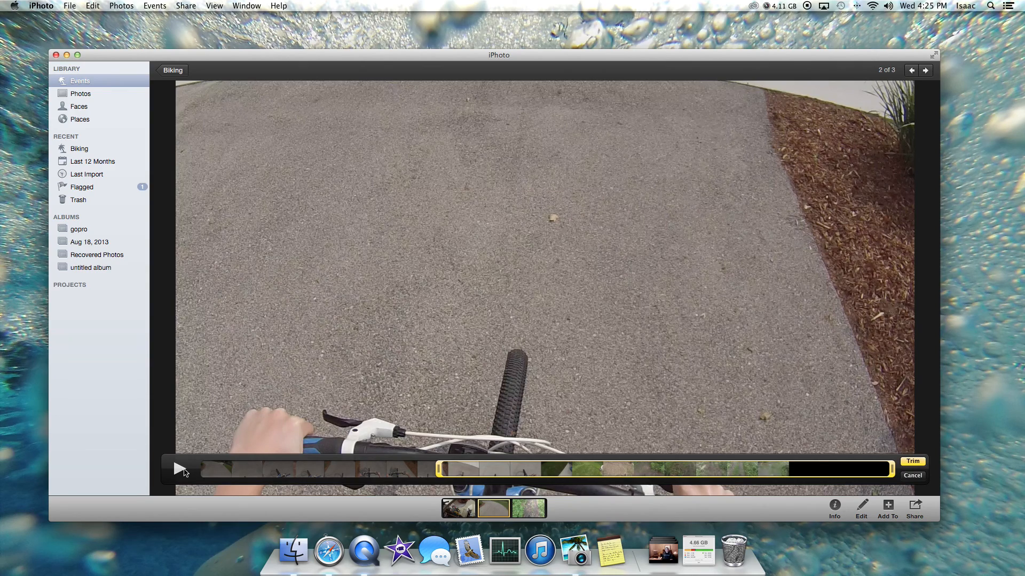
click(180, 469)
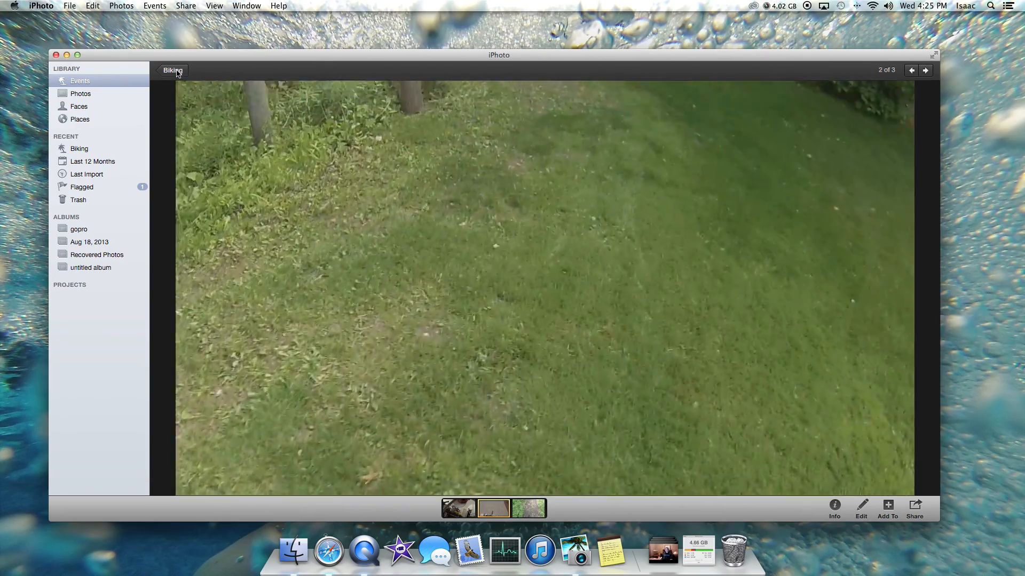
Move to the third Biking clip and trim it down to an 18-second middle section of the trail ride
click(924, 70)
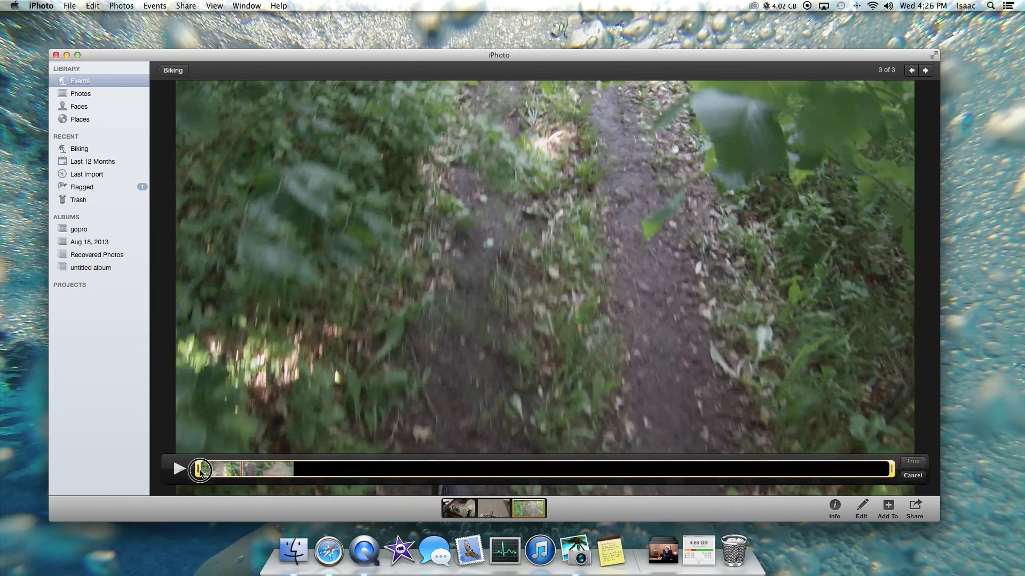
drag(200, 470, 405, 470)
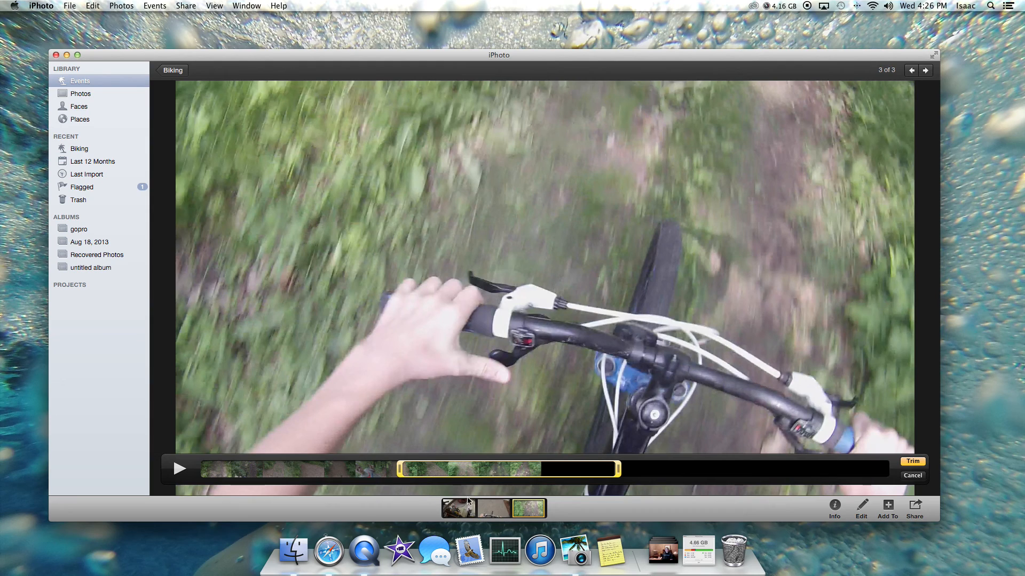
click(912, 476)
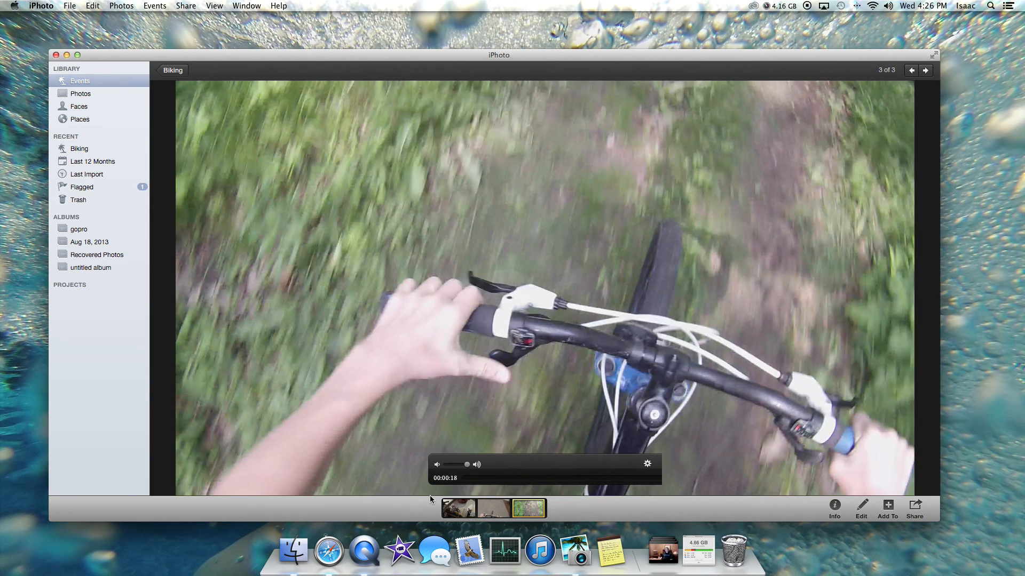
mouse_move(553, 476)
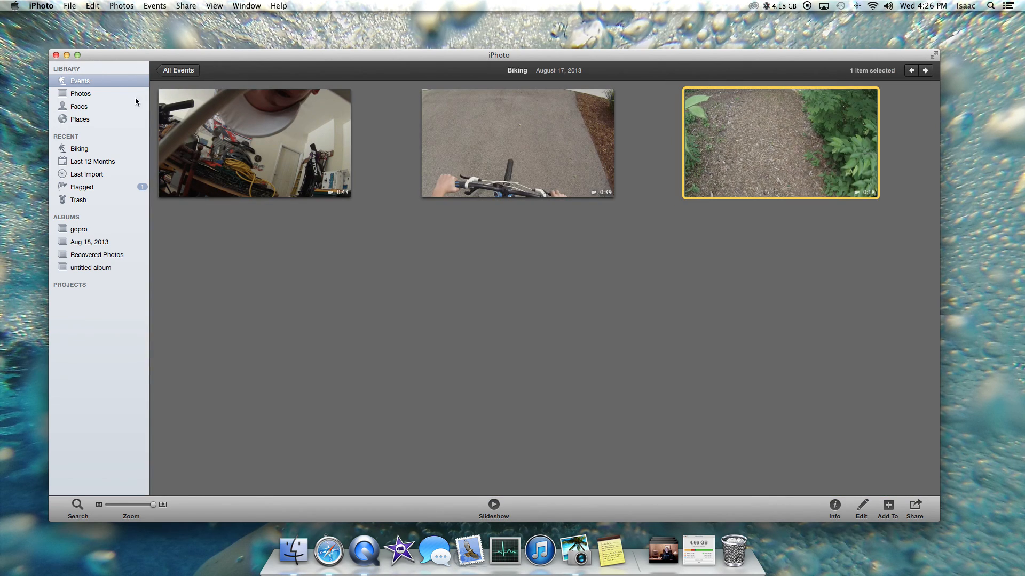
mouse_move(594, 174)
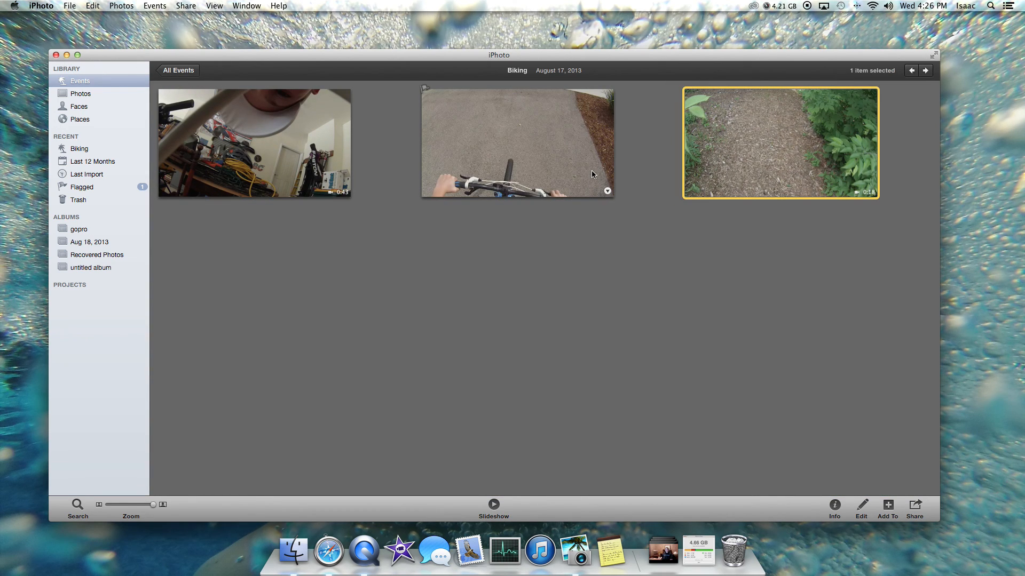
Reopen the second Biking clip, reset its trim to full length, and return to the events
double_click(516, 144)
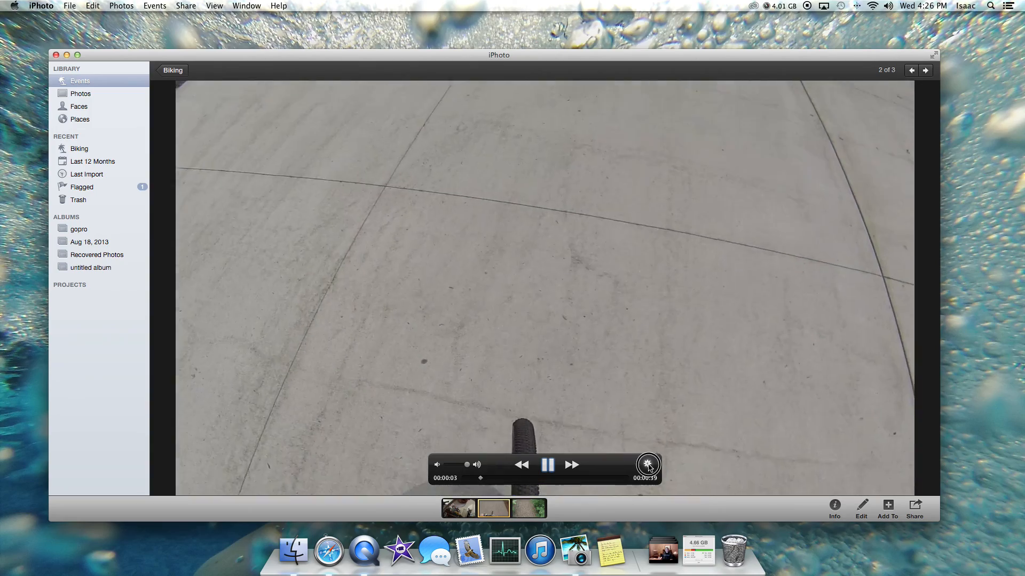
click(648, 465)
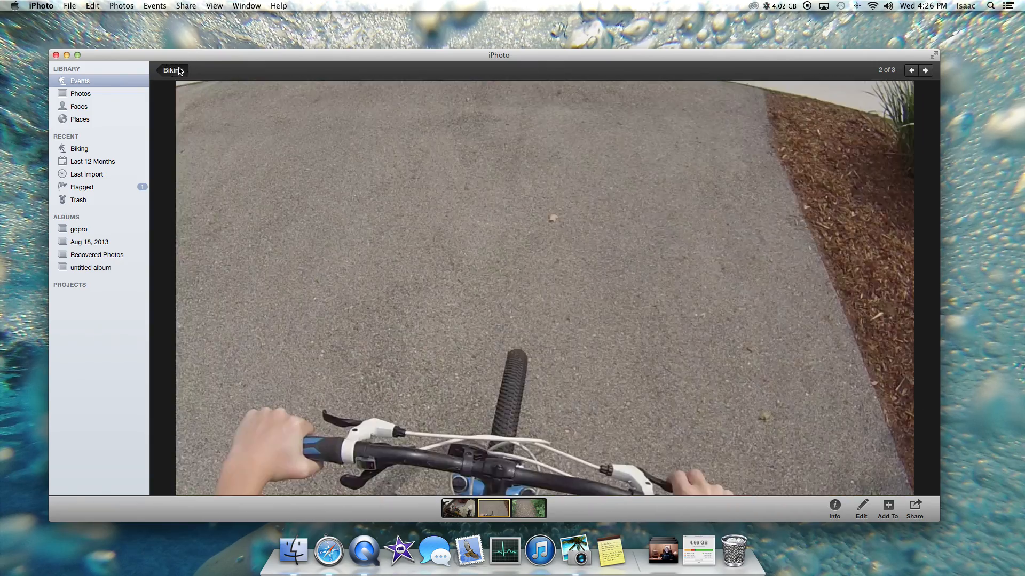
click(172, 70)
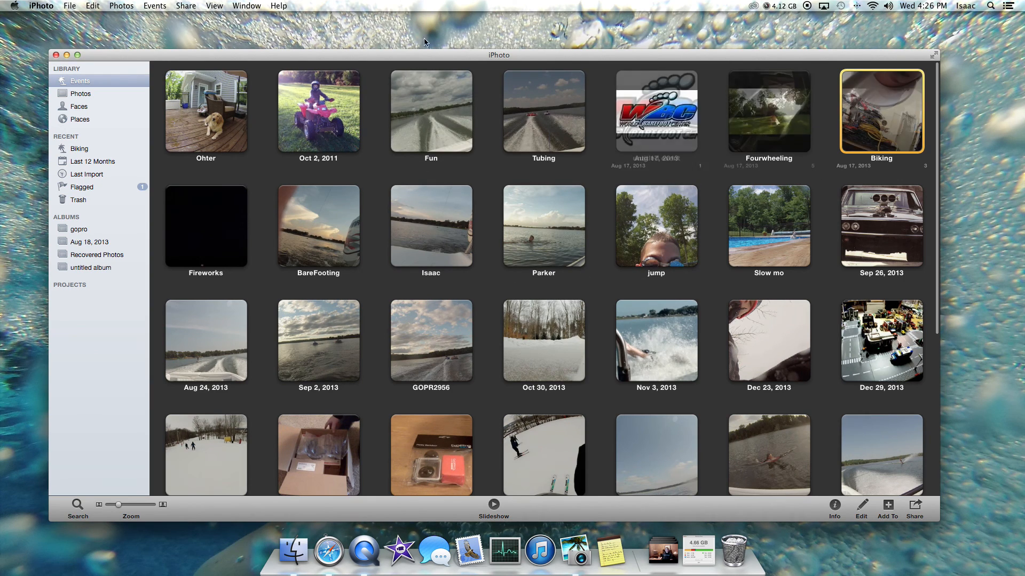
Bring up the Photos menu with the Biking event selected, where reverting is unavailable
click(122, 5)
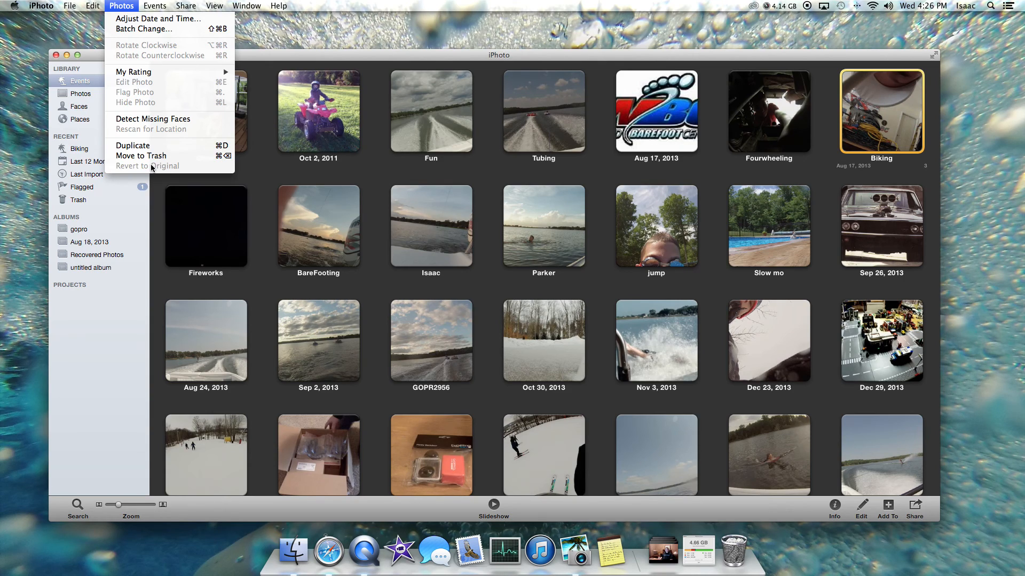
mouse_move(173, 167)
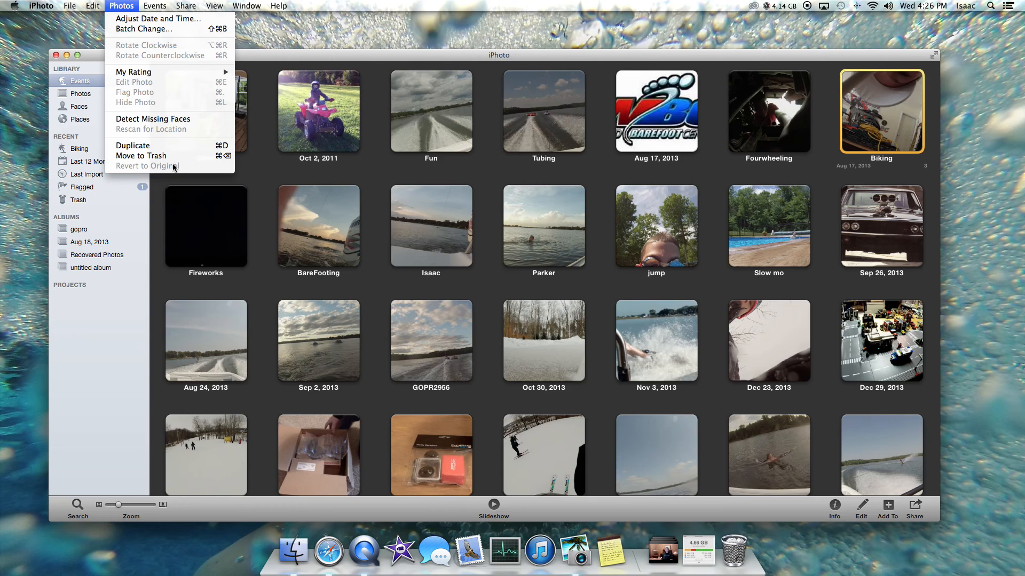
mouse_move(59, 79)
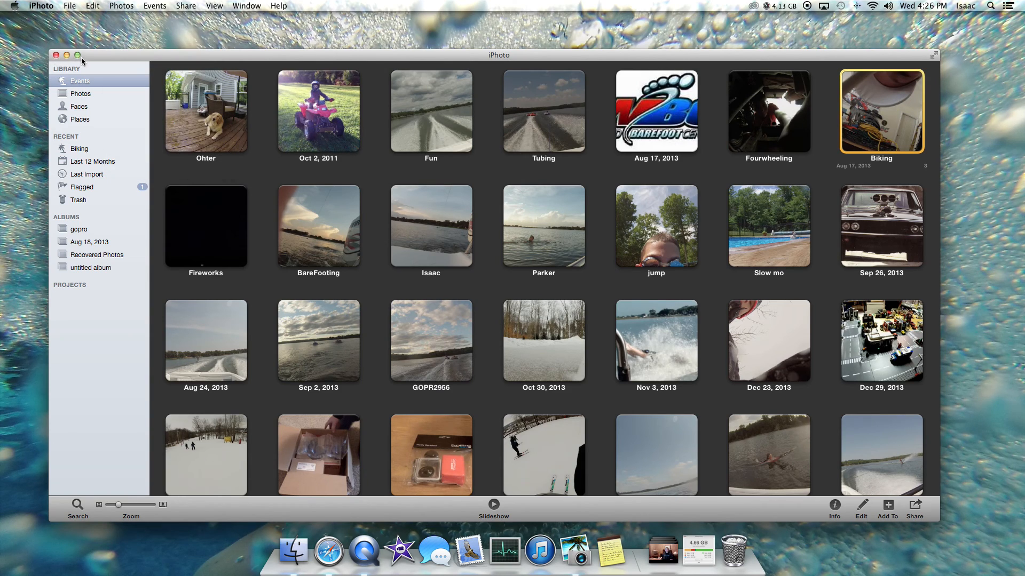
mouse_move(329, 553)
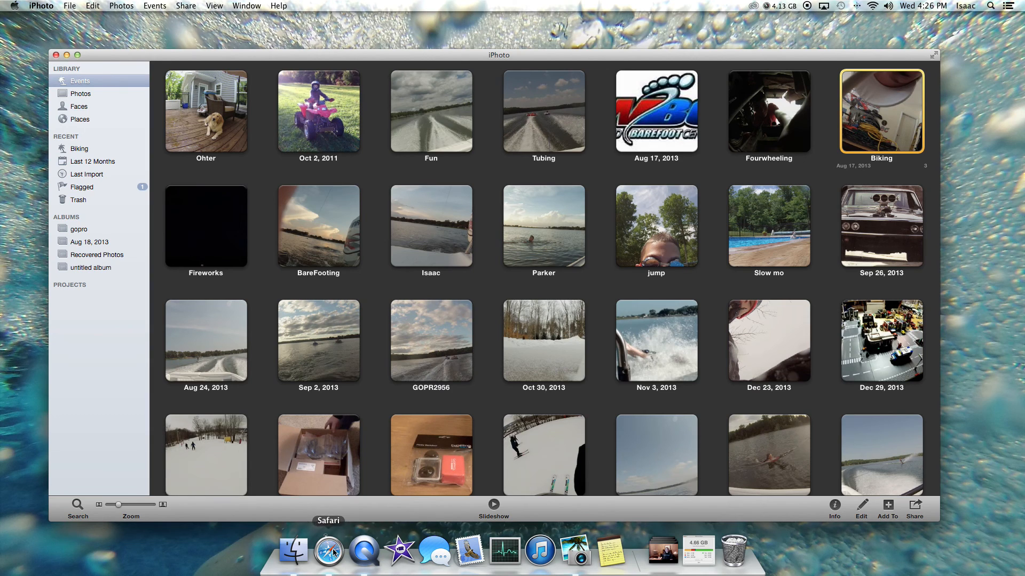
click(329, 551)
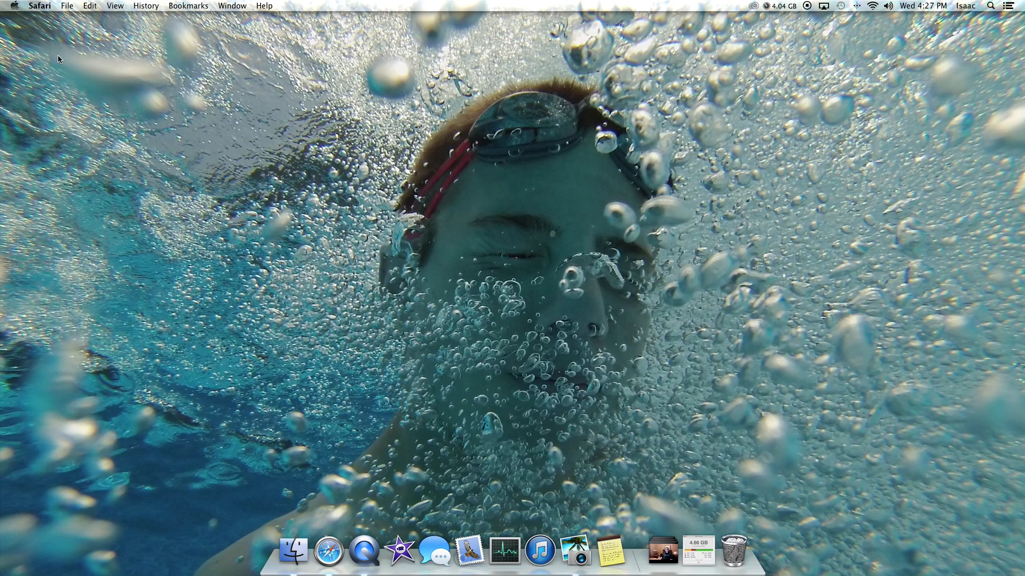
mouse_move(701, 556)
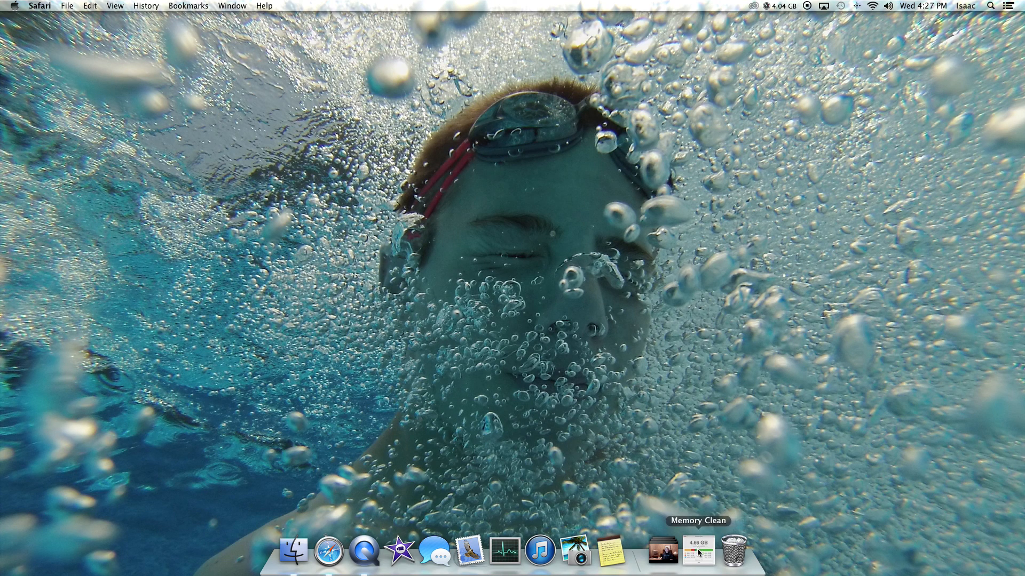
mouse_move(574, 559)
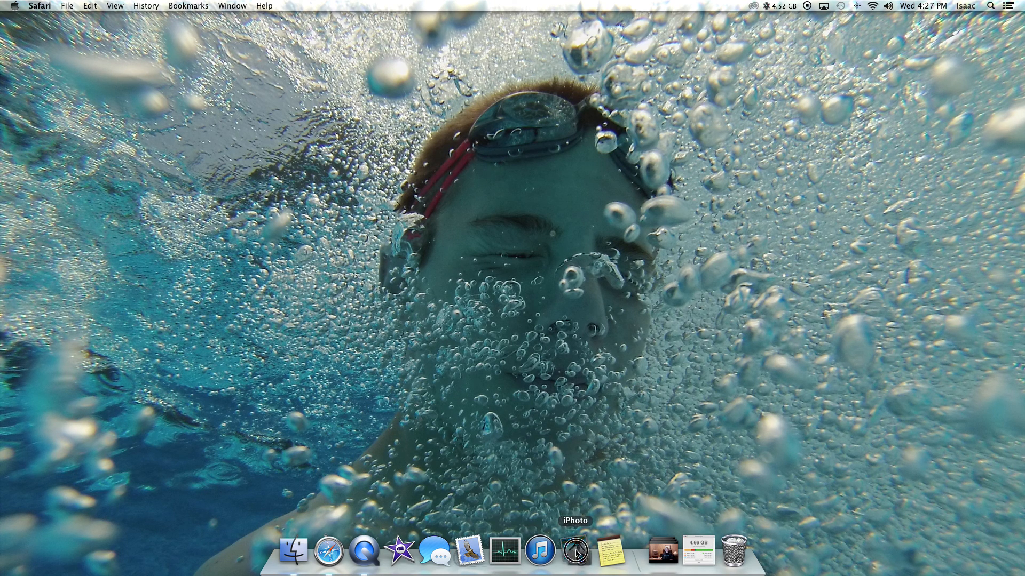
click(575, 553)
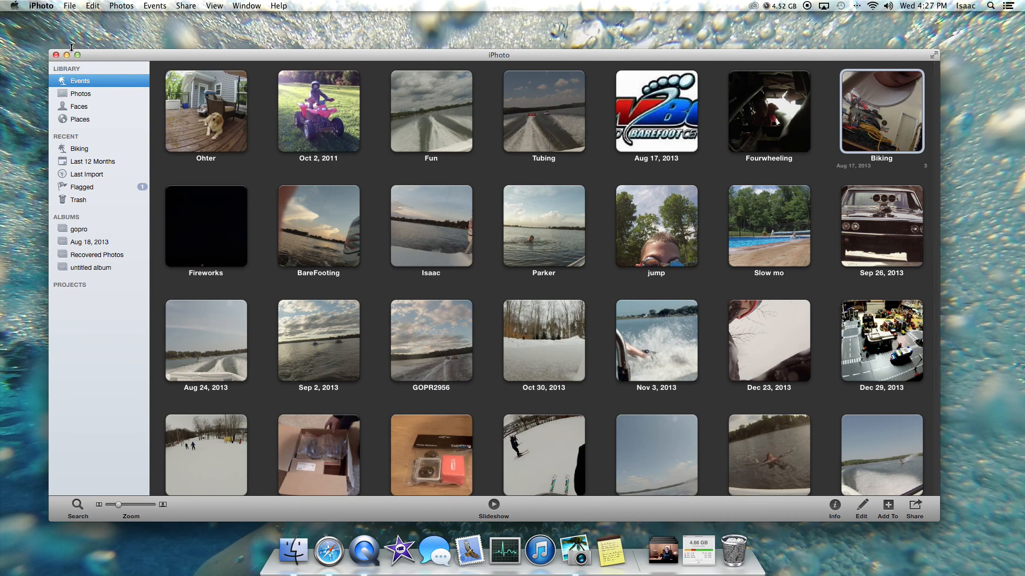
click(122, 6)
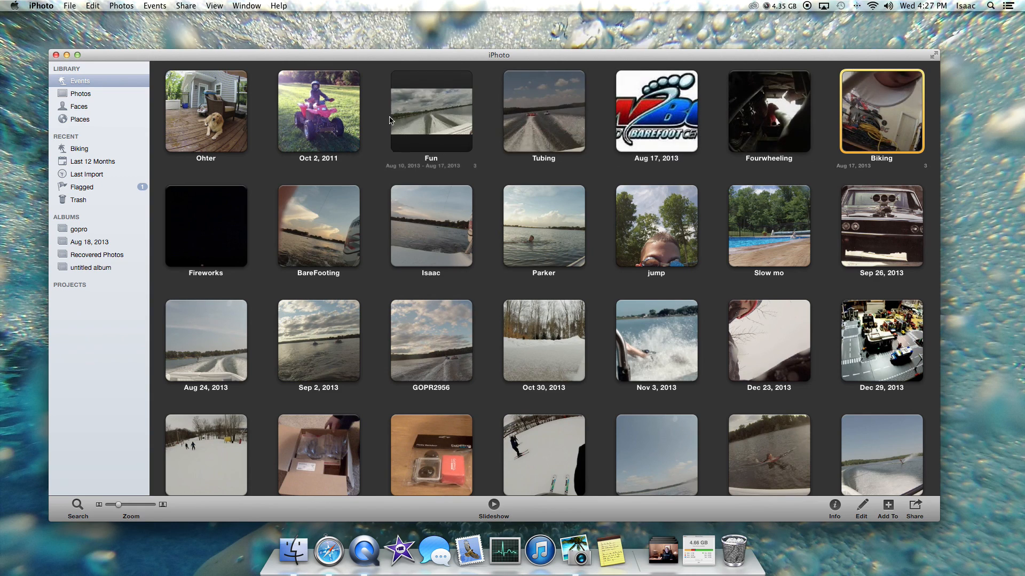
click(122, 5)
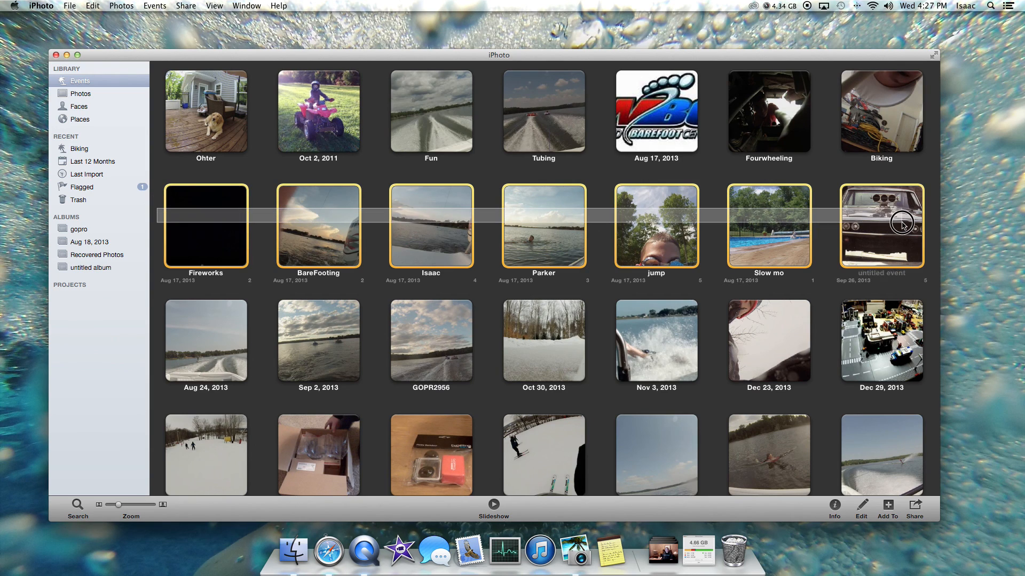
click(121, 5)
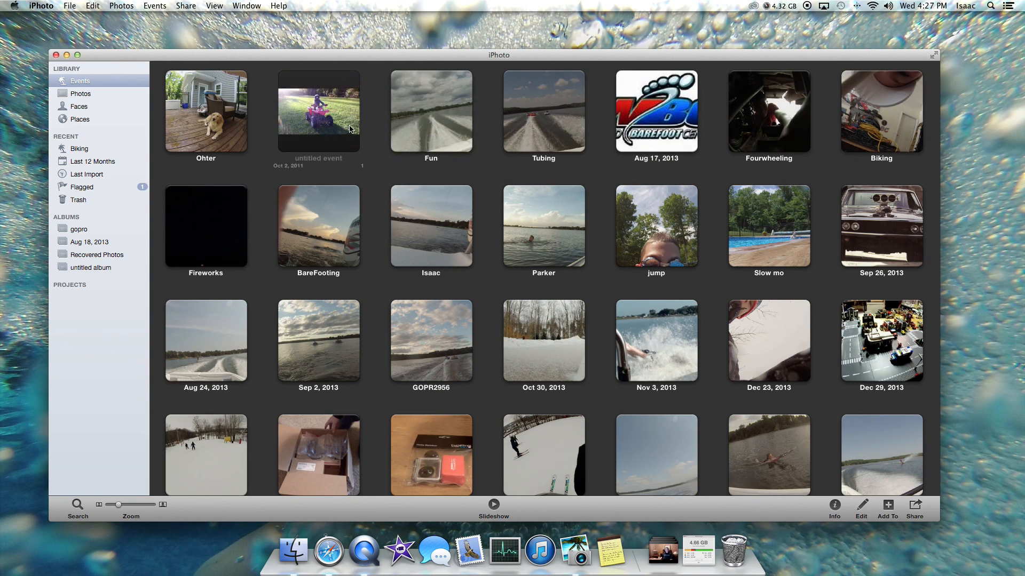
Trim the first Fun clip to its short opening portion, replay it, and return to the Fun event
double_click(432, 111)
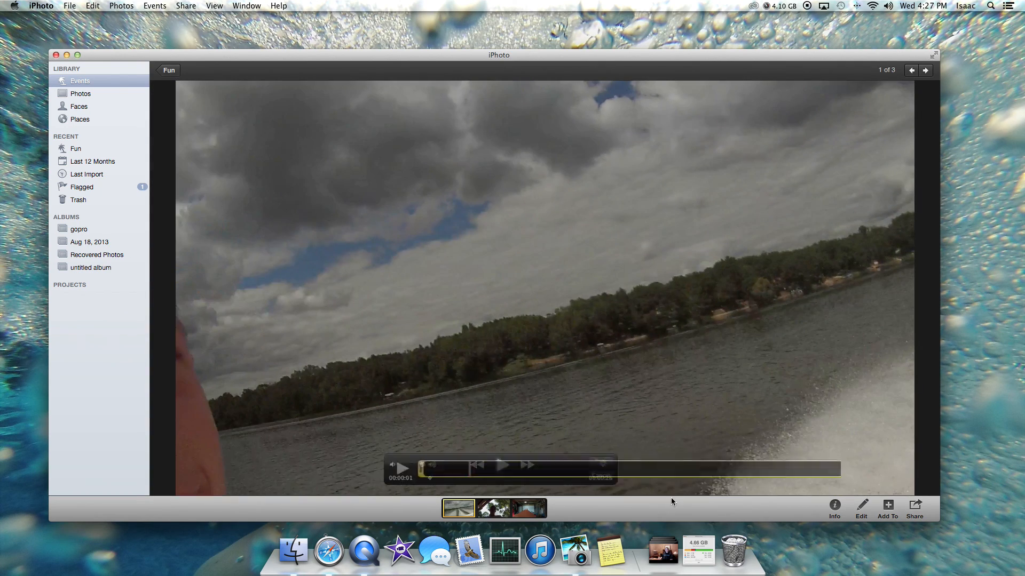
drag(430, 477, 523, 477)
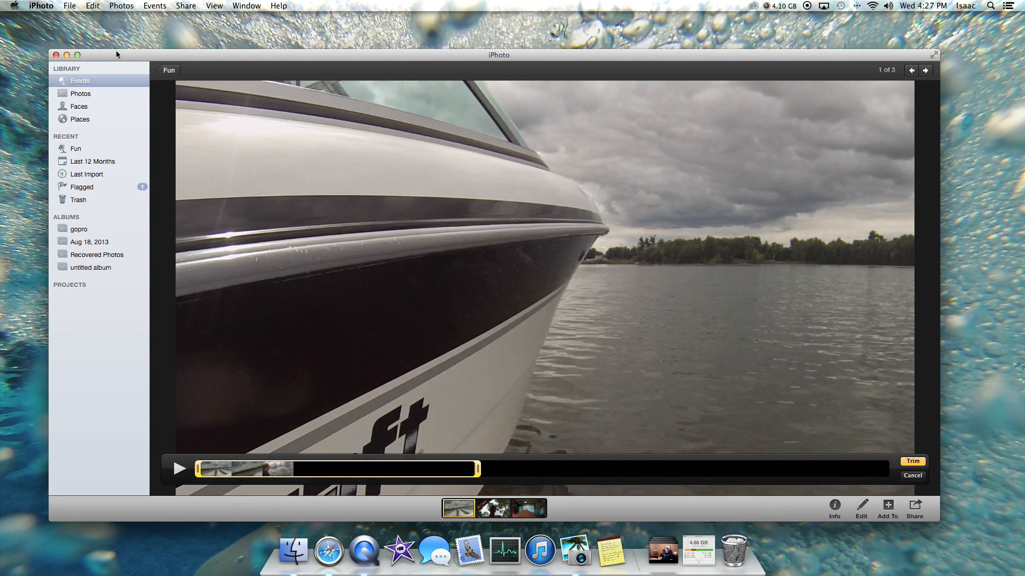
click(912, 476)
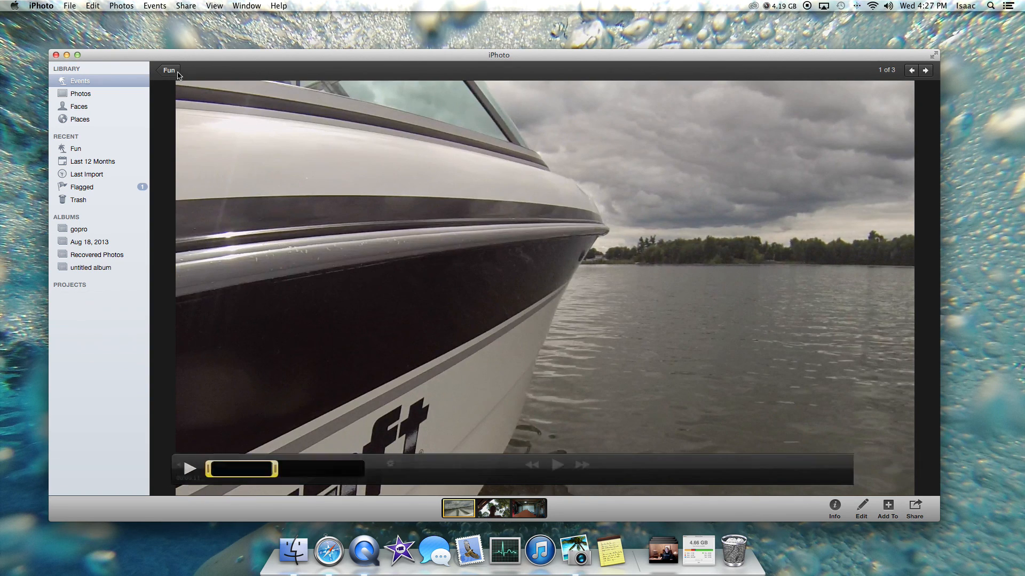
click(190, 469)
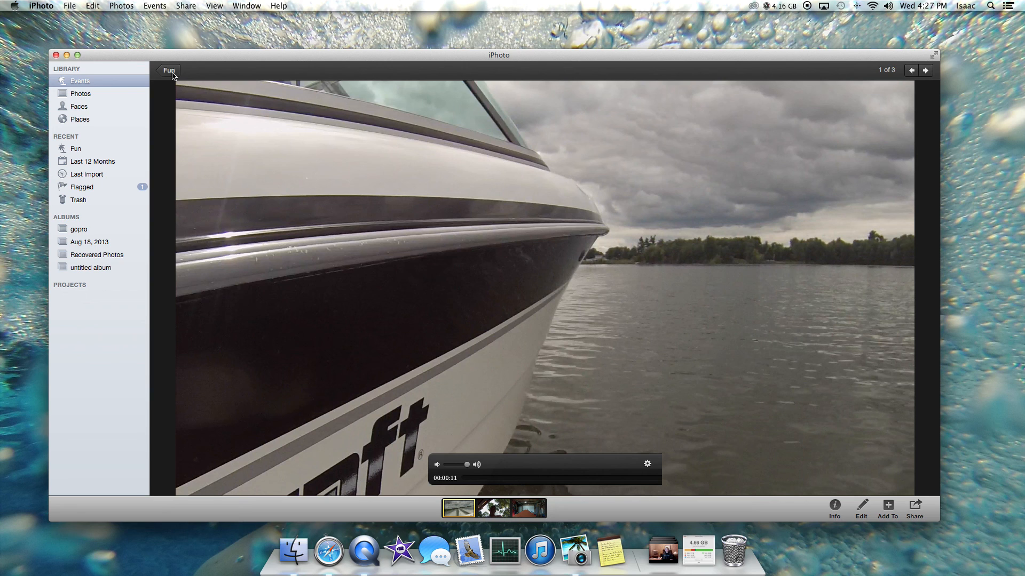
click(168, 70)
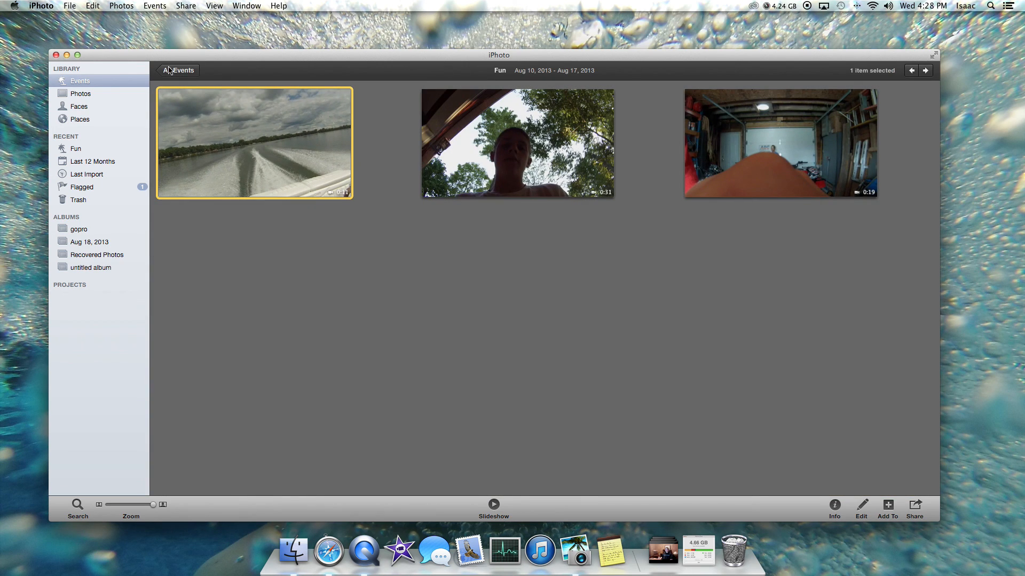
Revert the Fun event's videos to their originals via Photos > Revert to Original, then reach the Biking event
click(179, 71)
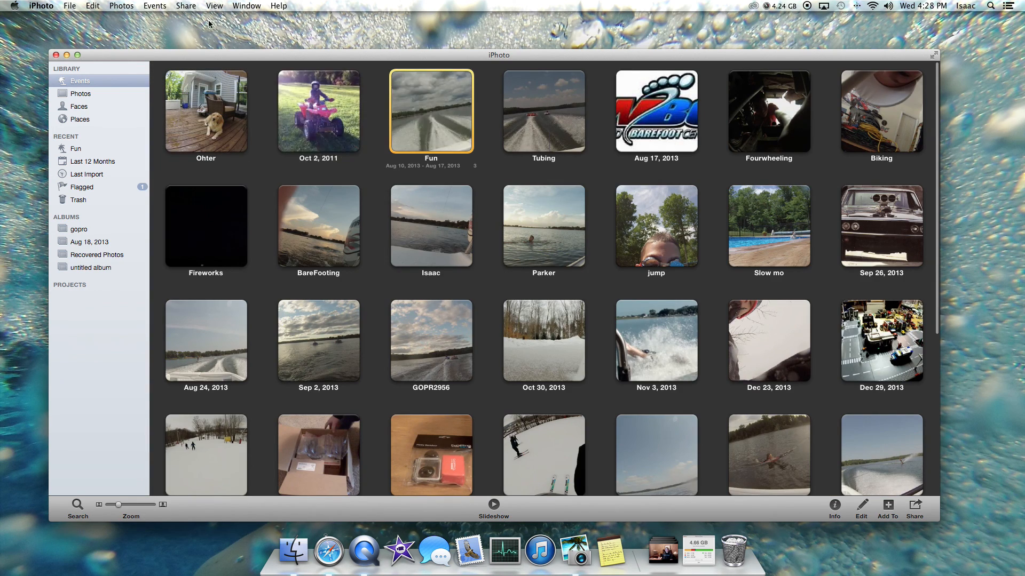
click(122, 6)
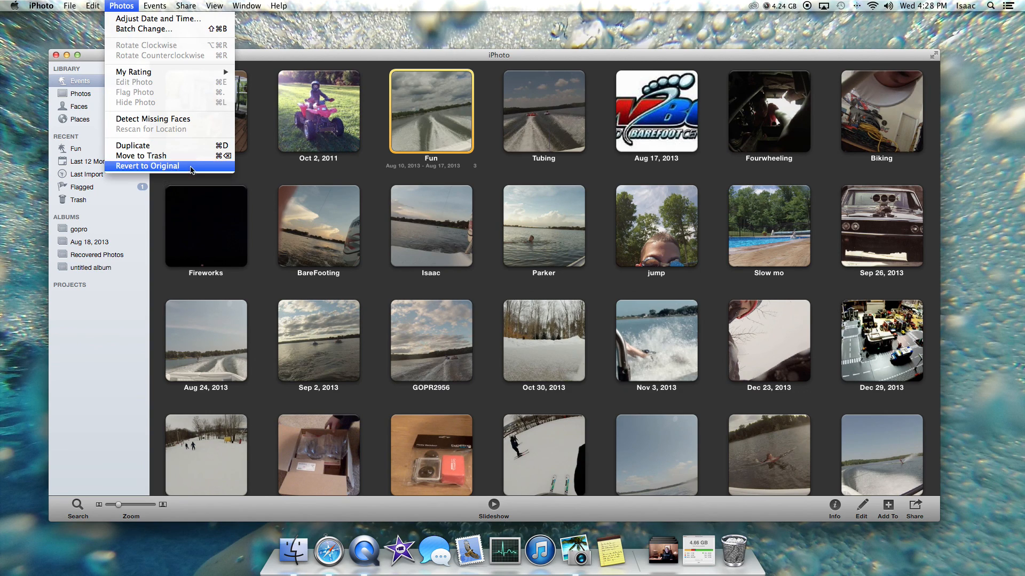
mouse_move(333, 211)
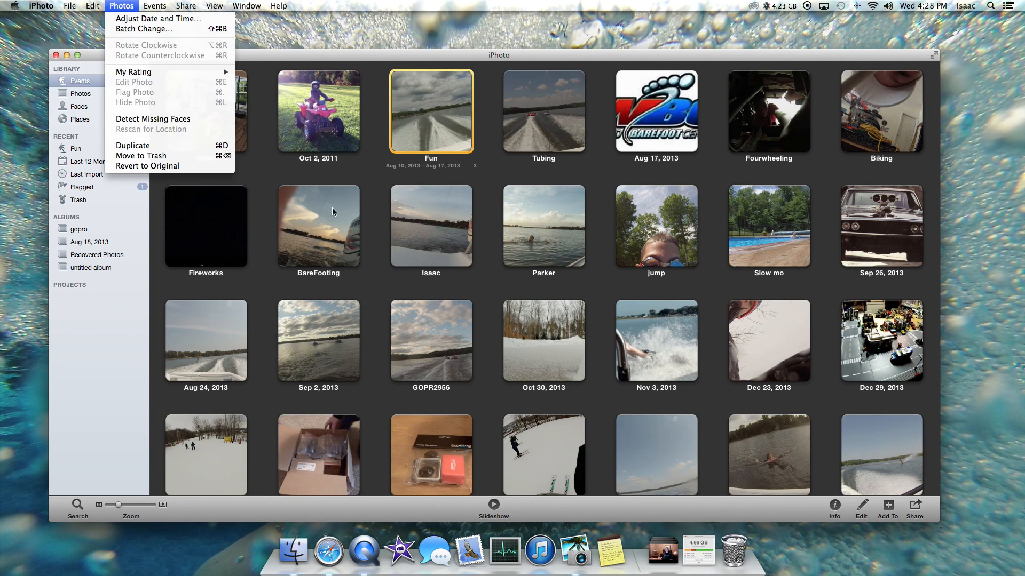
mouse_move(155, 166)
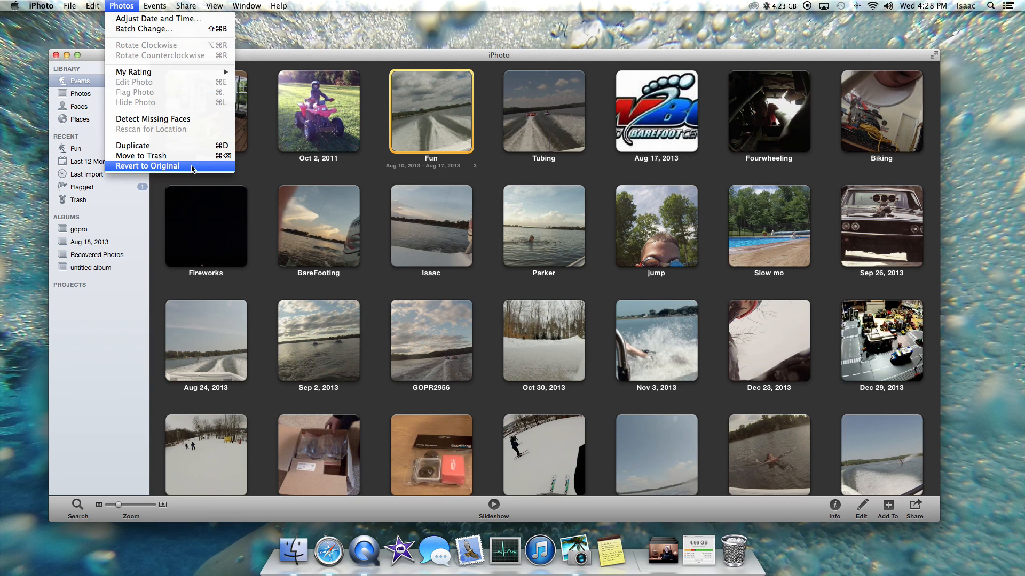
click(147, 165)
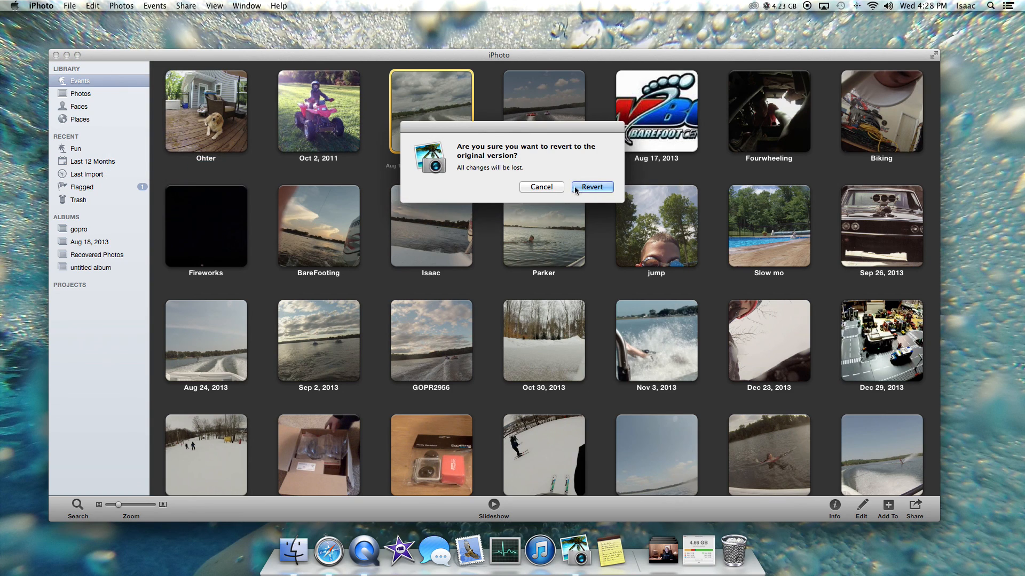
click(591, 187)
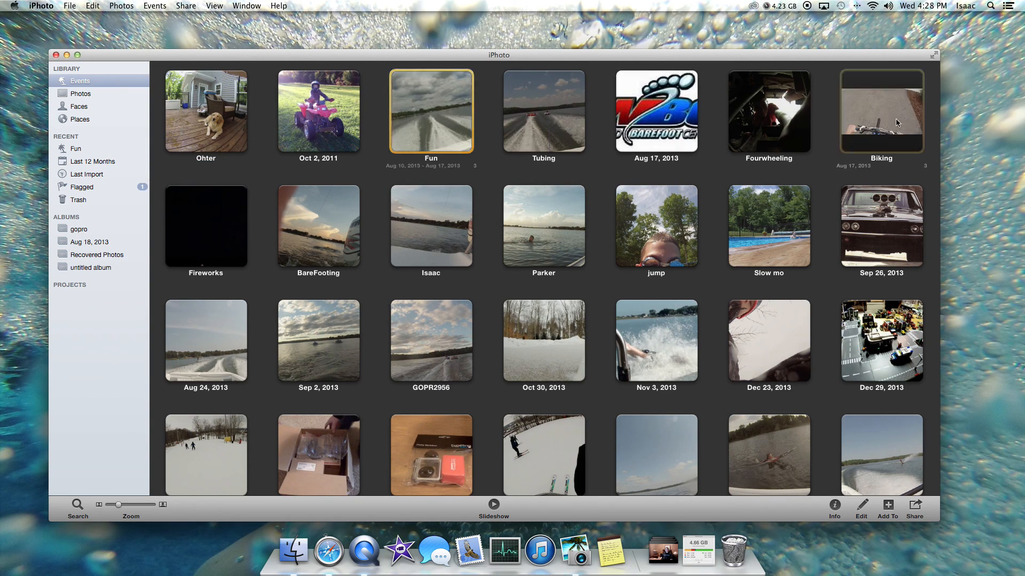
click(122, 6)
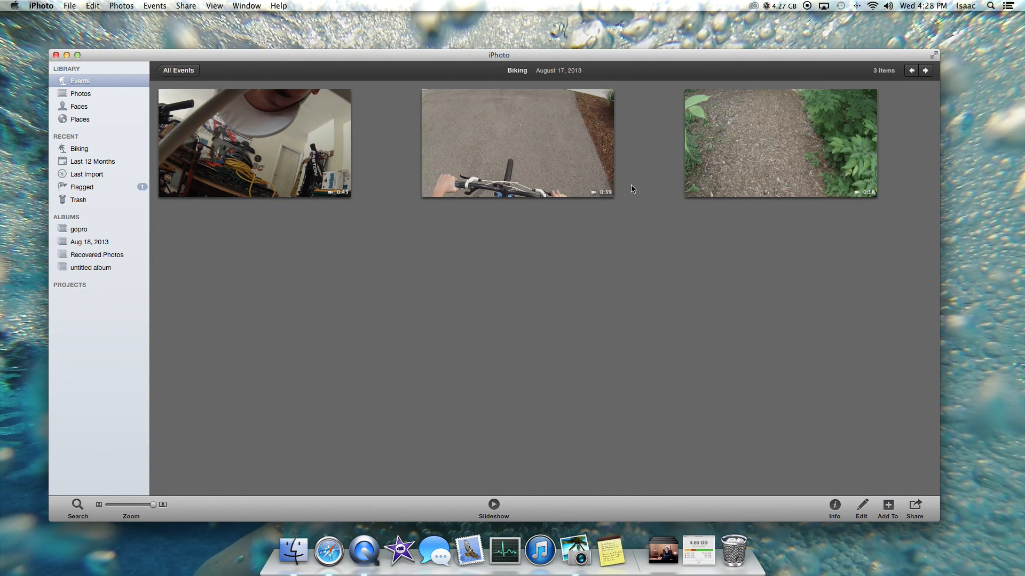
View the second Biking clip full size, then advance to the third, the wooded trail ride
double_click(518, 143)
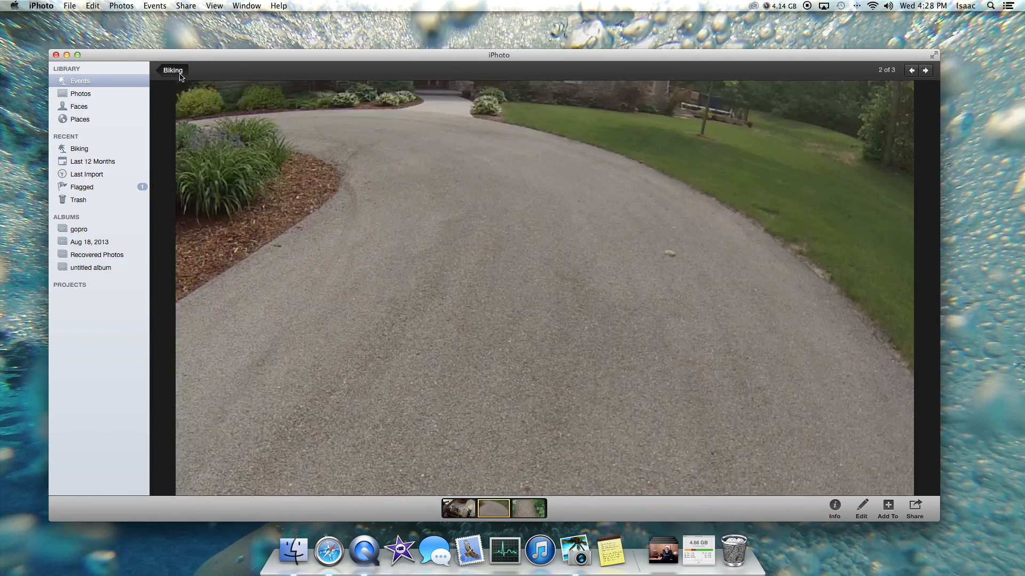
click(924, 71)
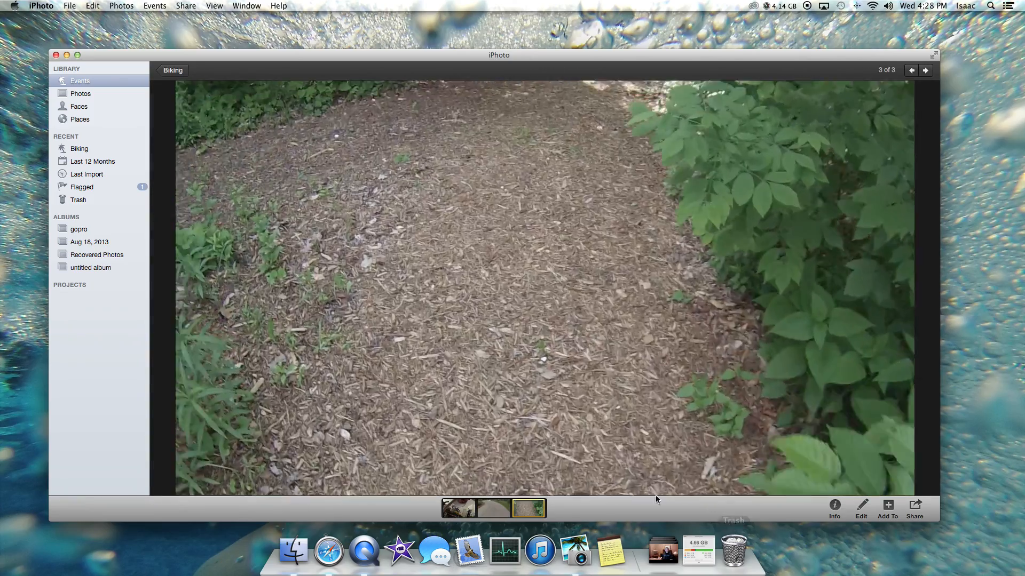